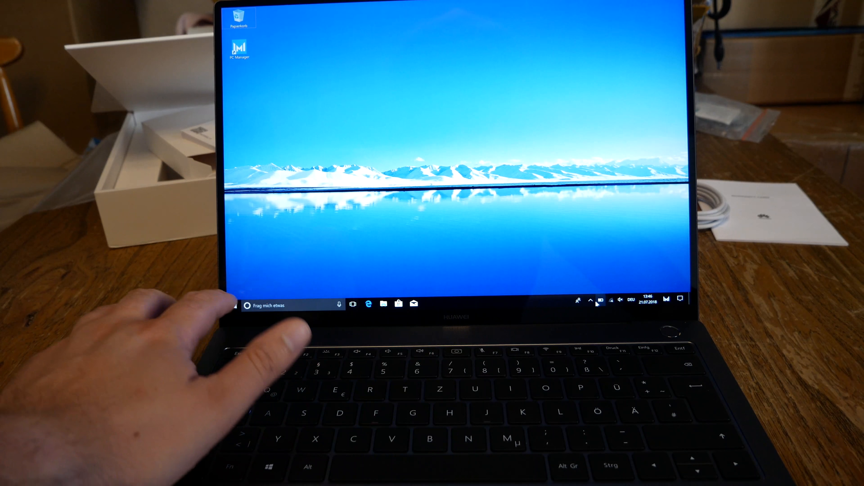
pyautogui.click(234, 305)
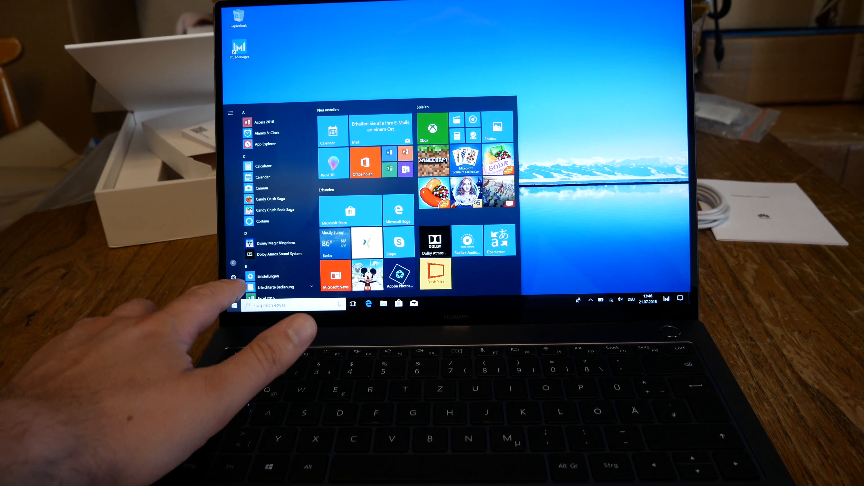
pyautogui.click(268, 276)
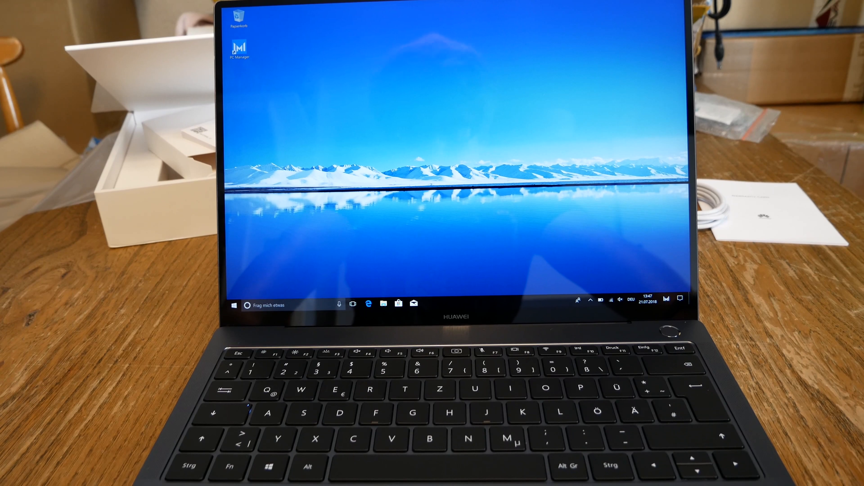
pyautogui.click(249, 305)
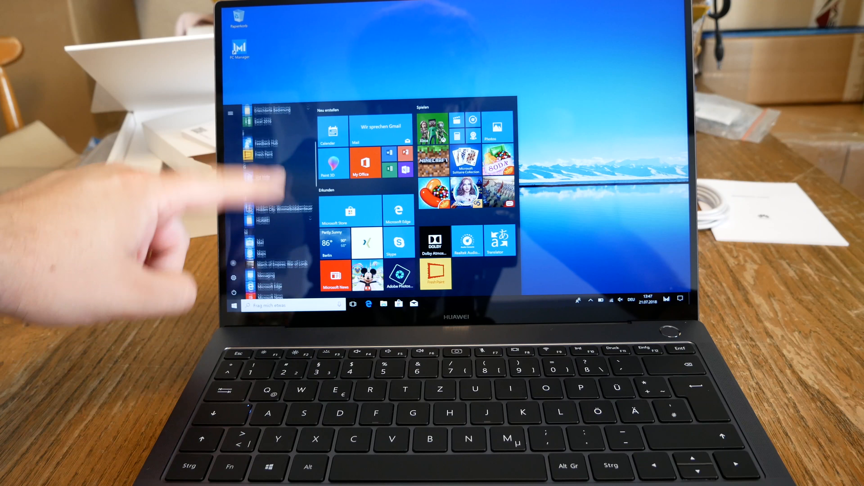
pyautogui.click(235, 305)
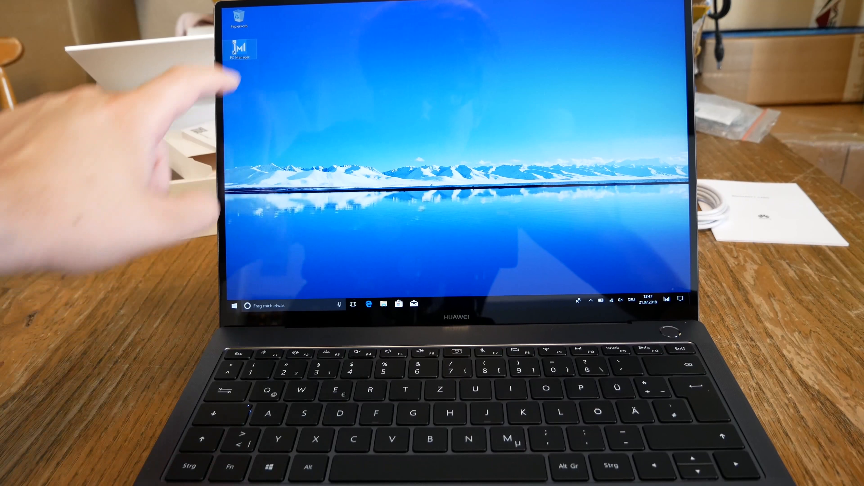
pyautogui.doubleClick(240, 47)
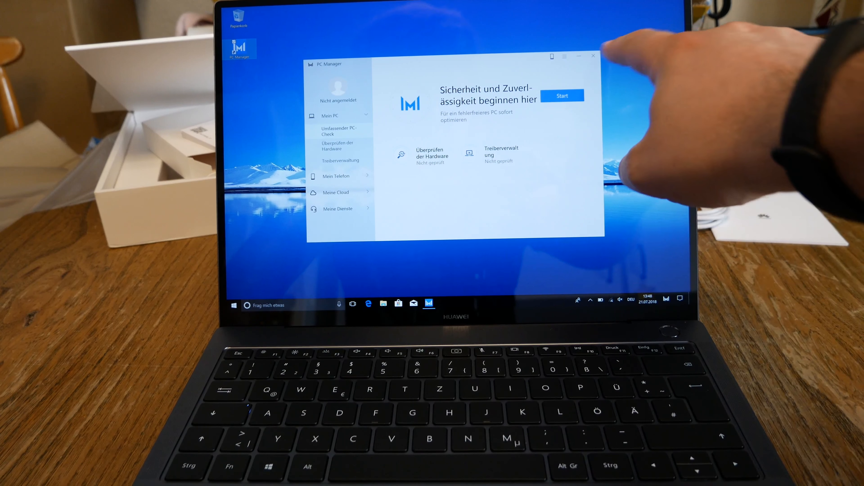
pyautogui.click(593, 55)
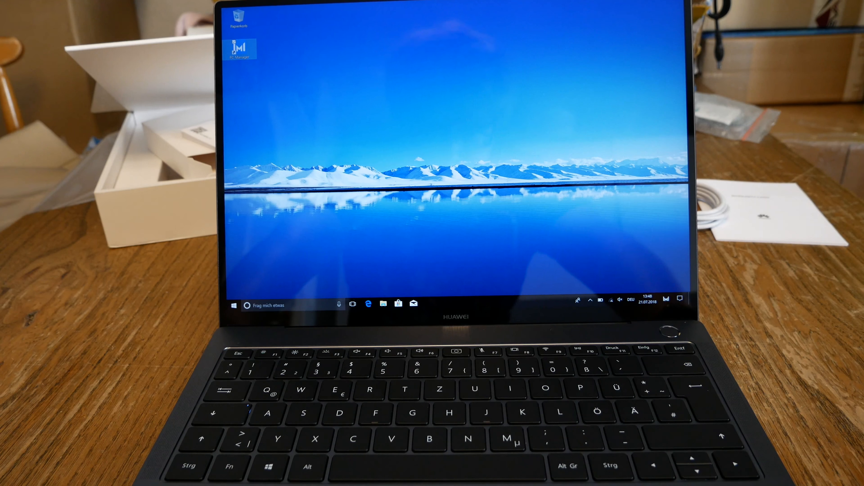